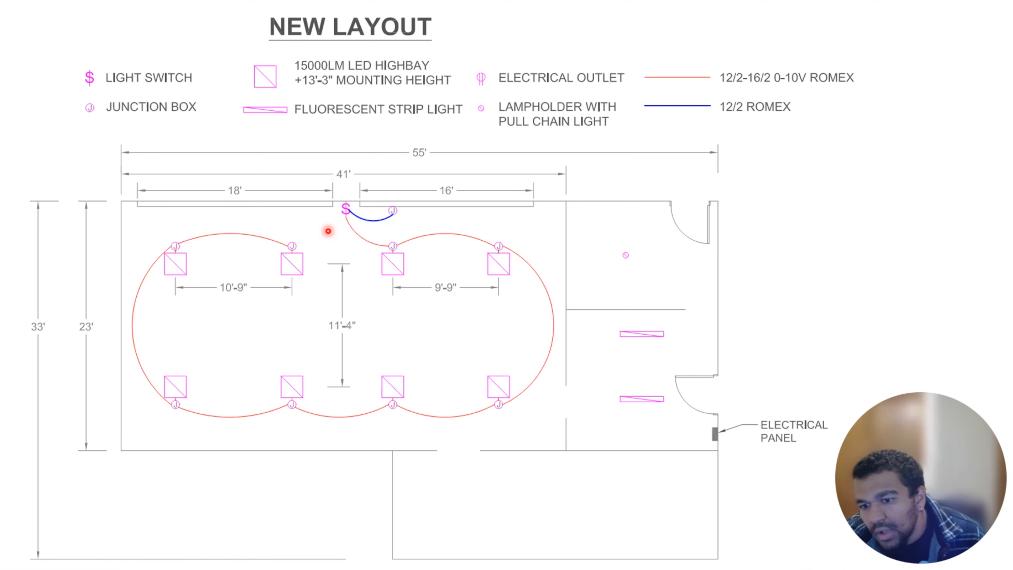
pyautogui.moveTo(473, 308)
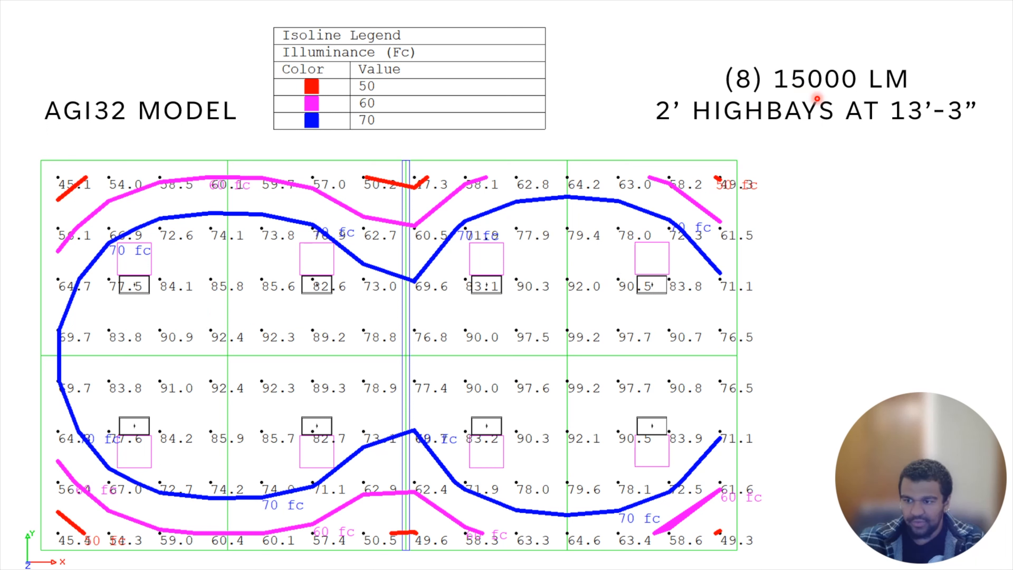
pyautogui.moveTo(769, 143)
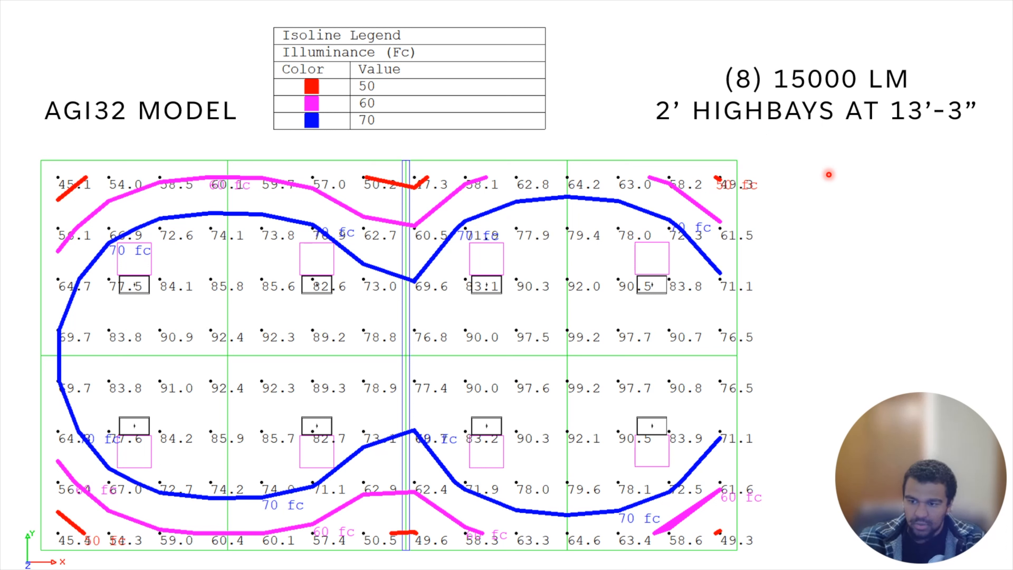
pyautogui.moveTo(806, 263)
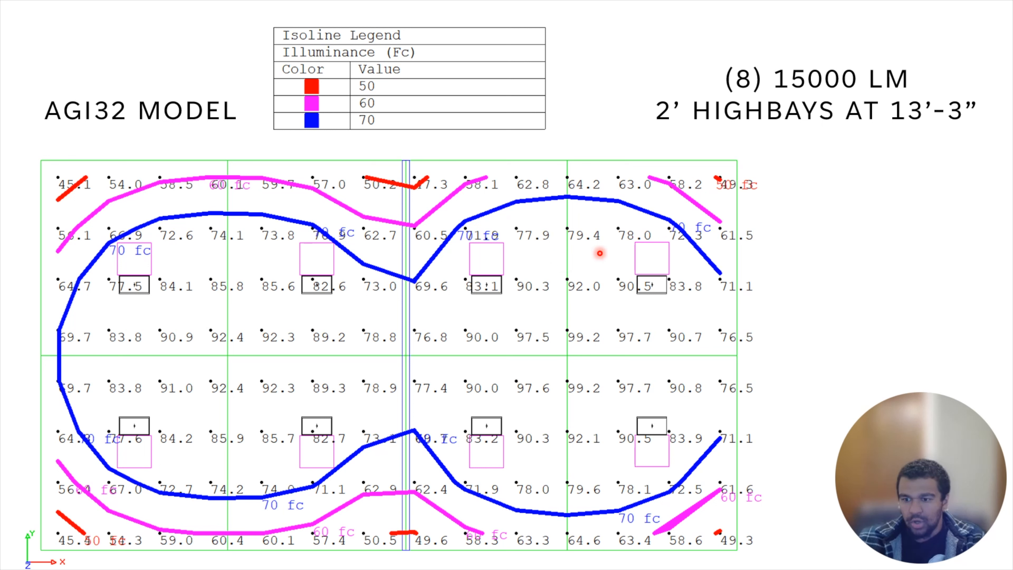
pyautogui.moveTo(598, 253)
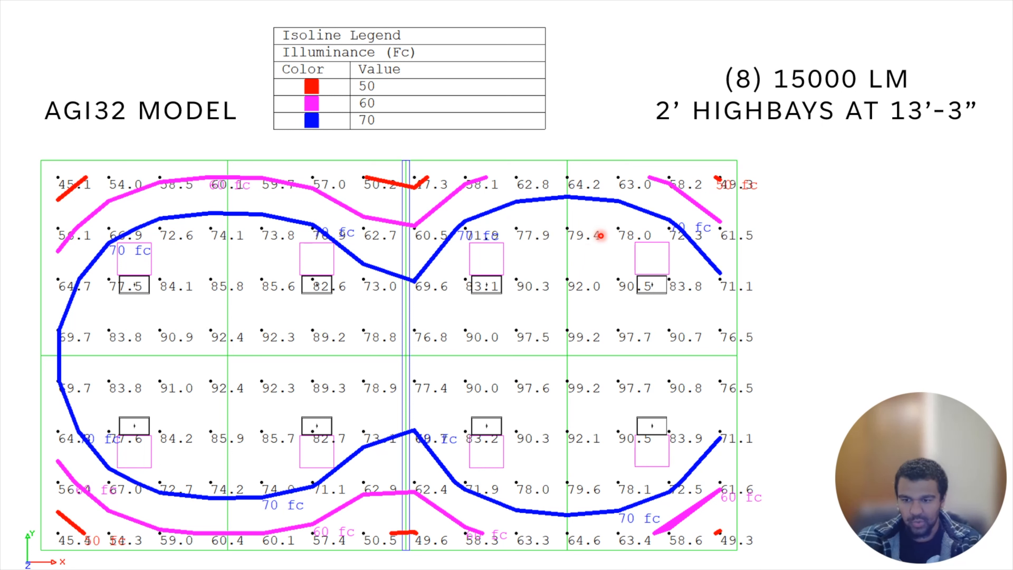
pyautogui.moveTo(540, 264)
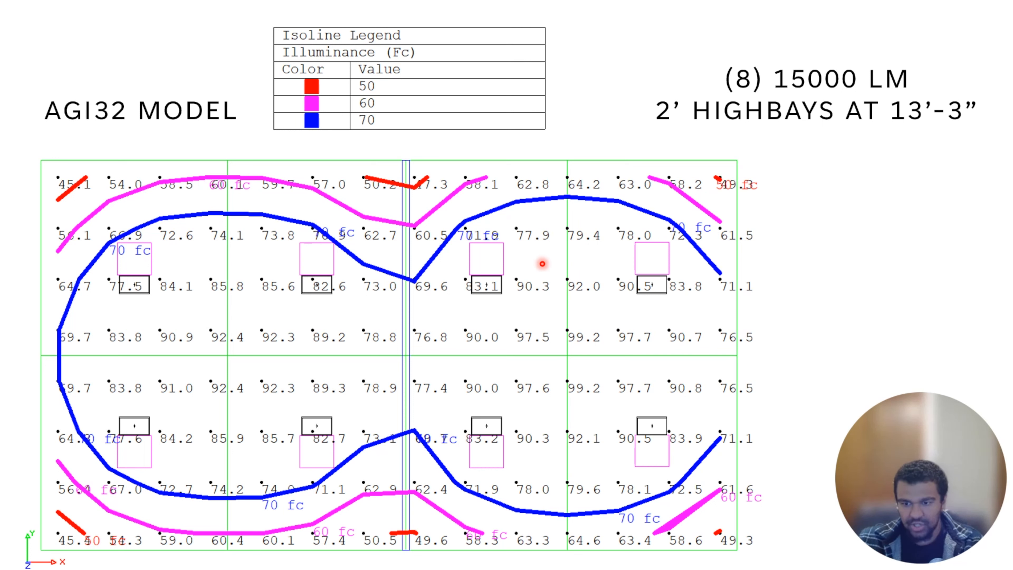
pyautogui.moveTo(566, 258)
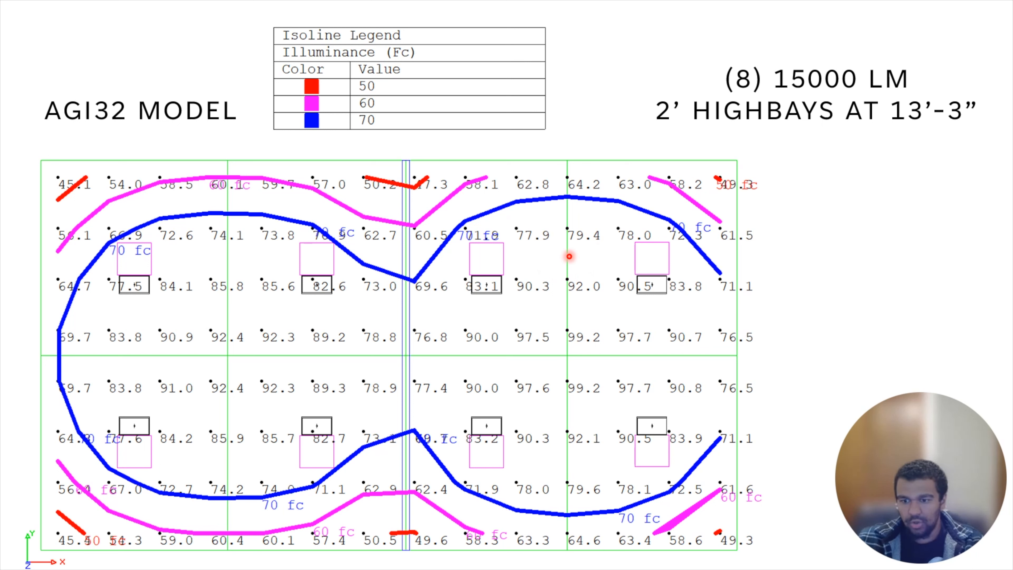
pyautogui.moveTo(588, 329)
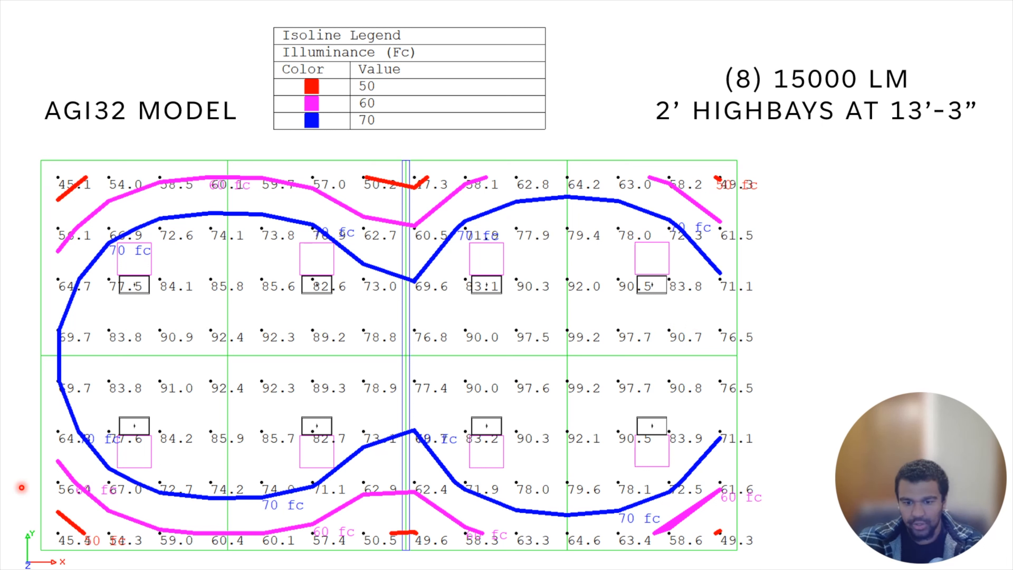
pyautogui.moveTo(786, 222)
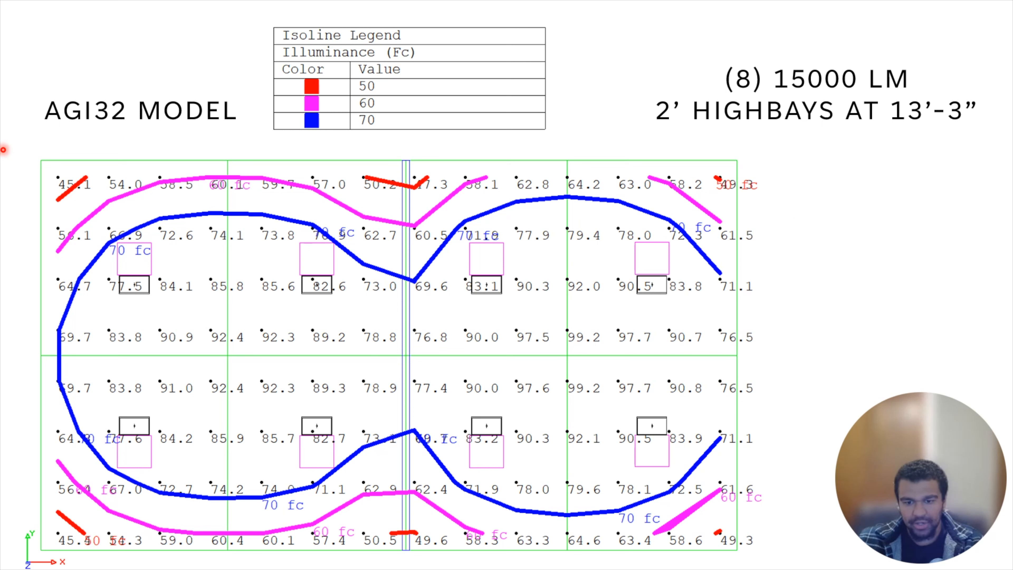
pyautogui.moveTo(801, 222)
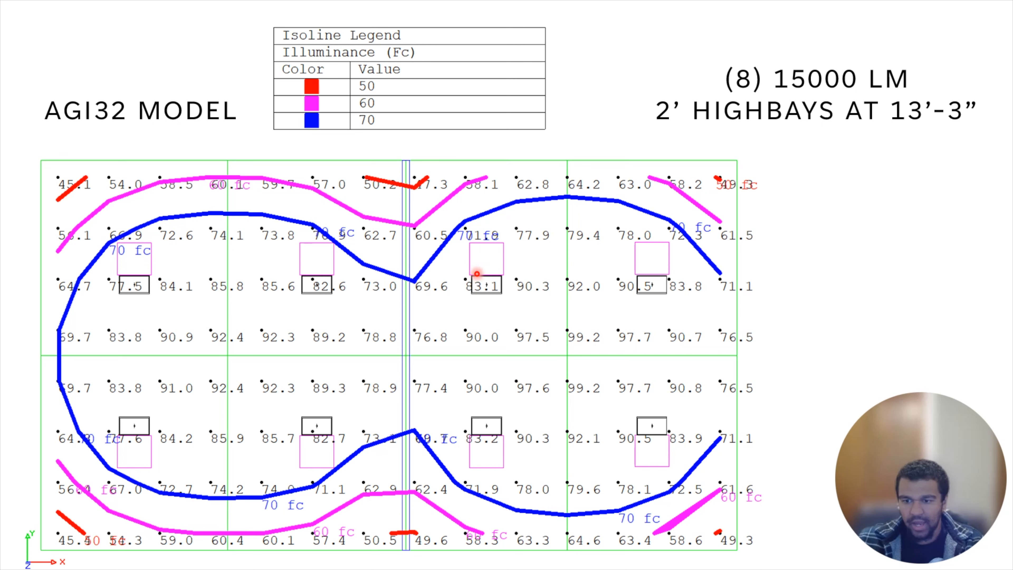
pyautogui.moveTo(270, 325)
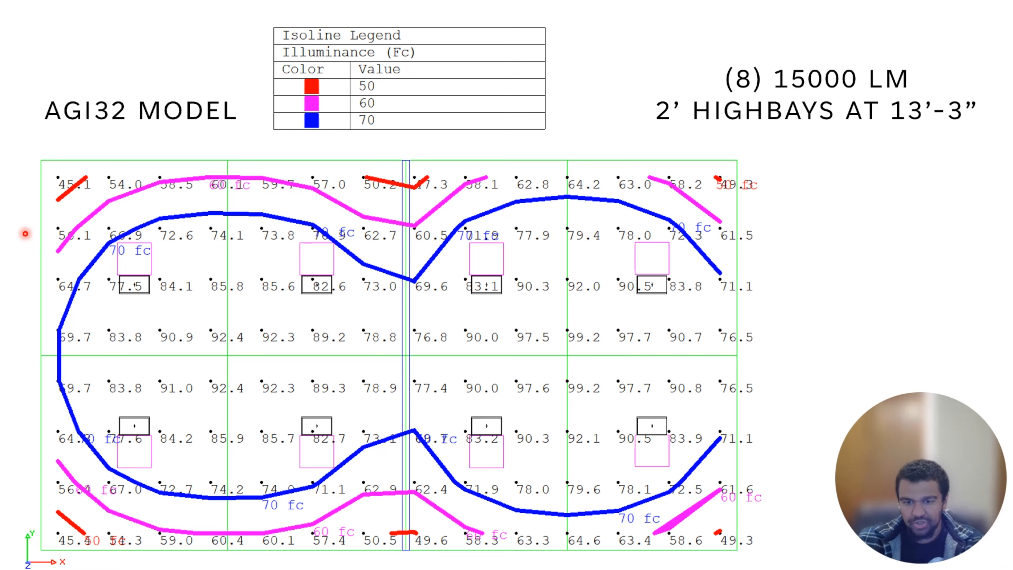
pyautogui.moveTo(179, 297)
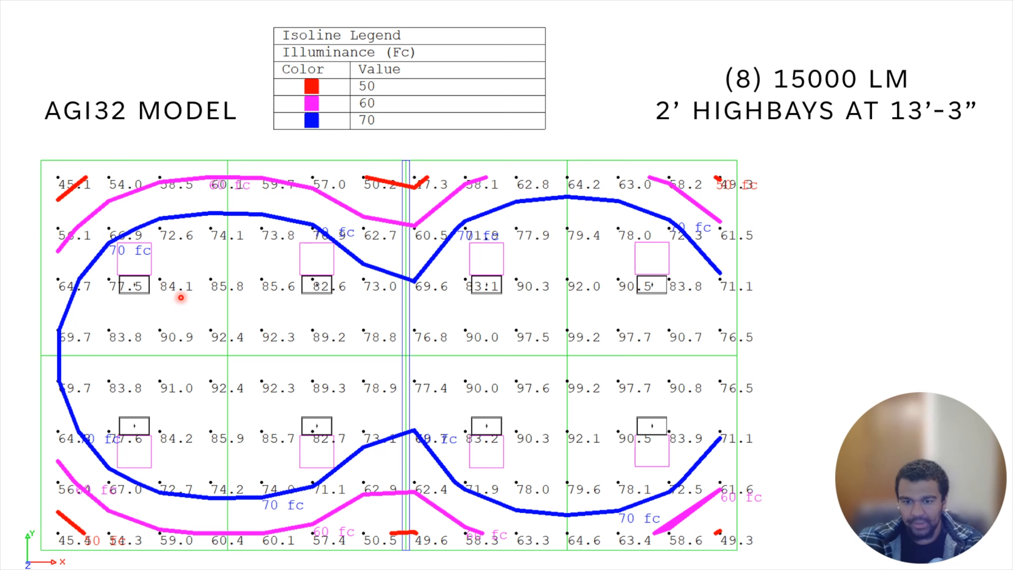
pyautogui.moveTo(618, 296)
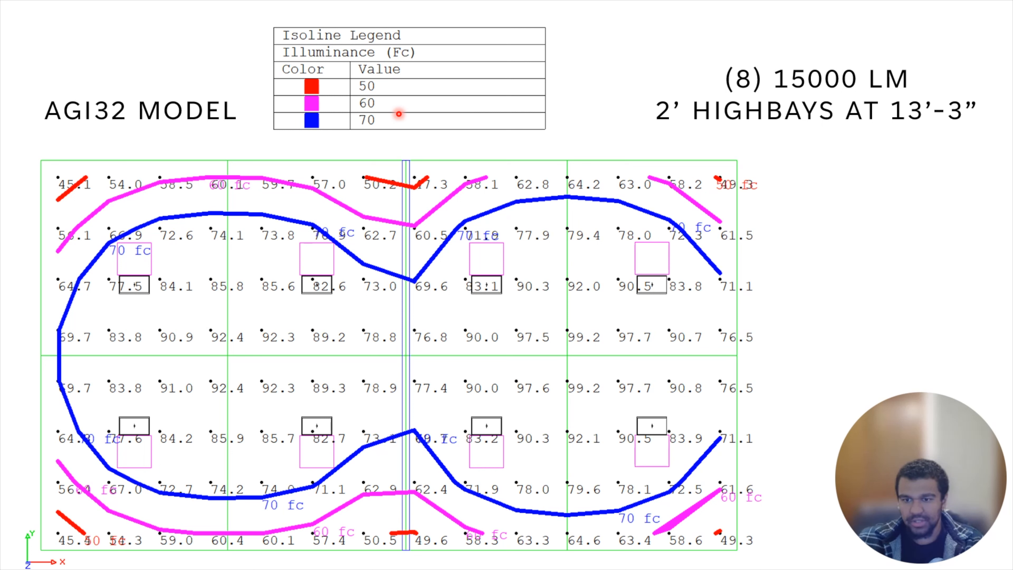
pyautogui.moveTo(368, 215)
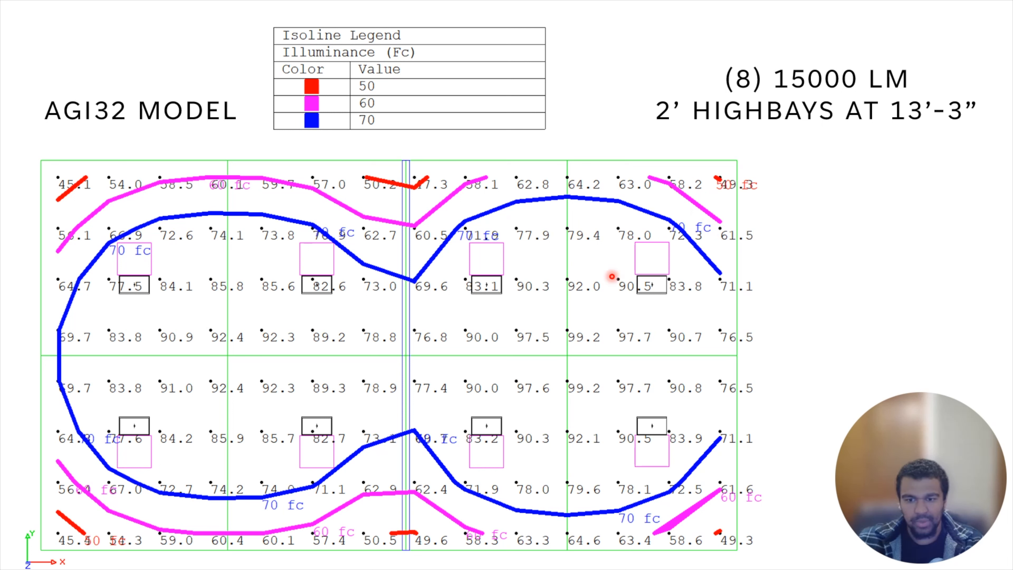
pyautogui.moveTo(73, 331)
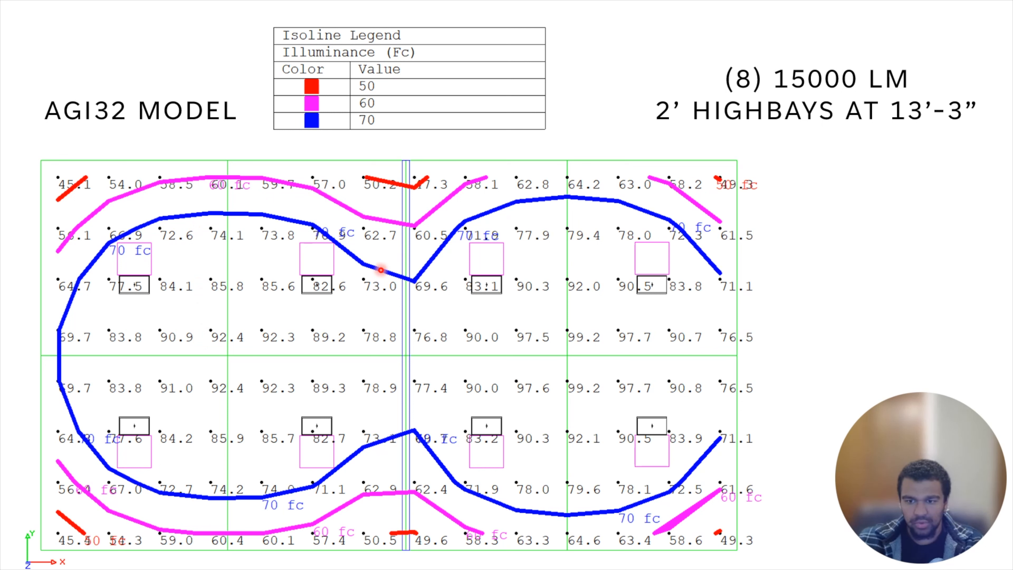
pyautogui.moveTo(660, 431)
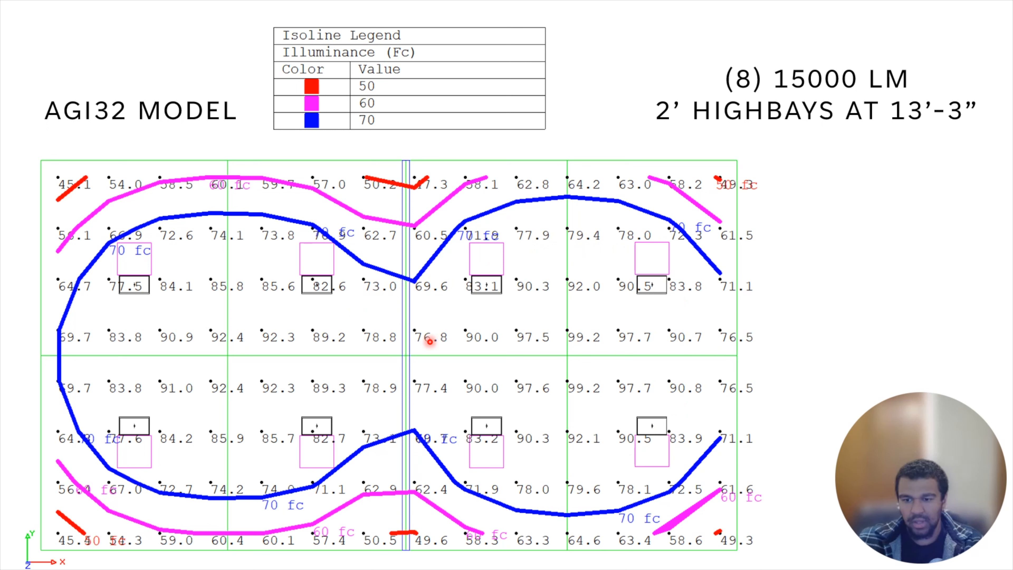
pyautogui.moveTo(218, 406)
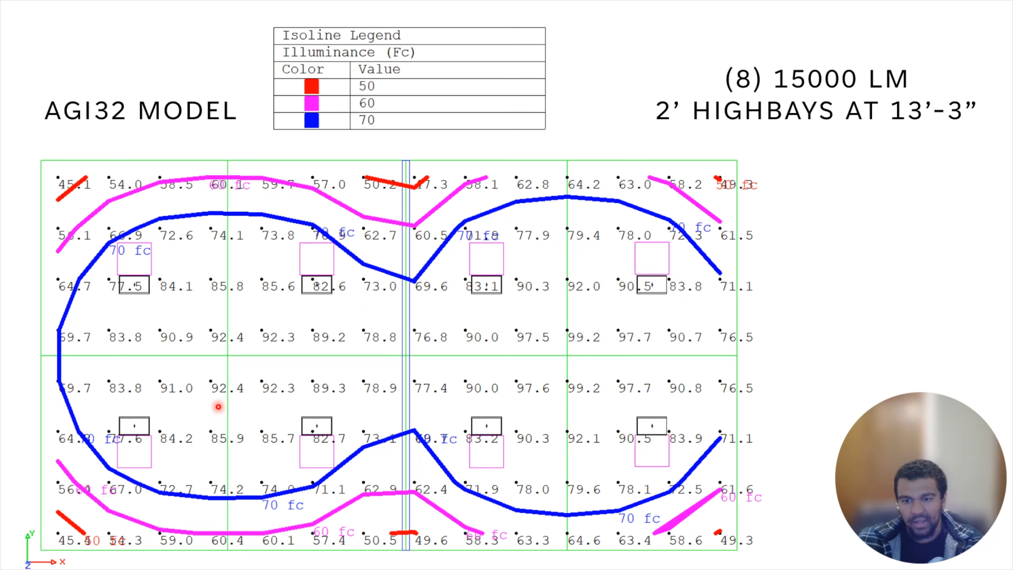
pyautogui.moveTo(217, 317)
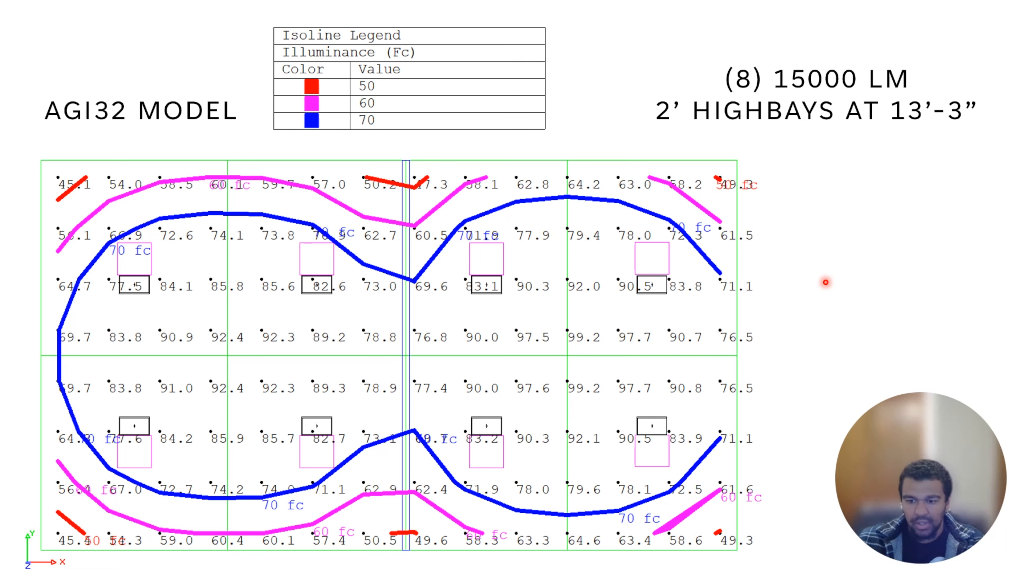
pyautogui.moveTo(809, 231)
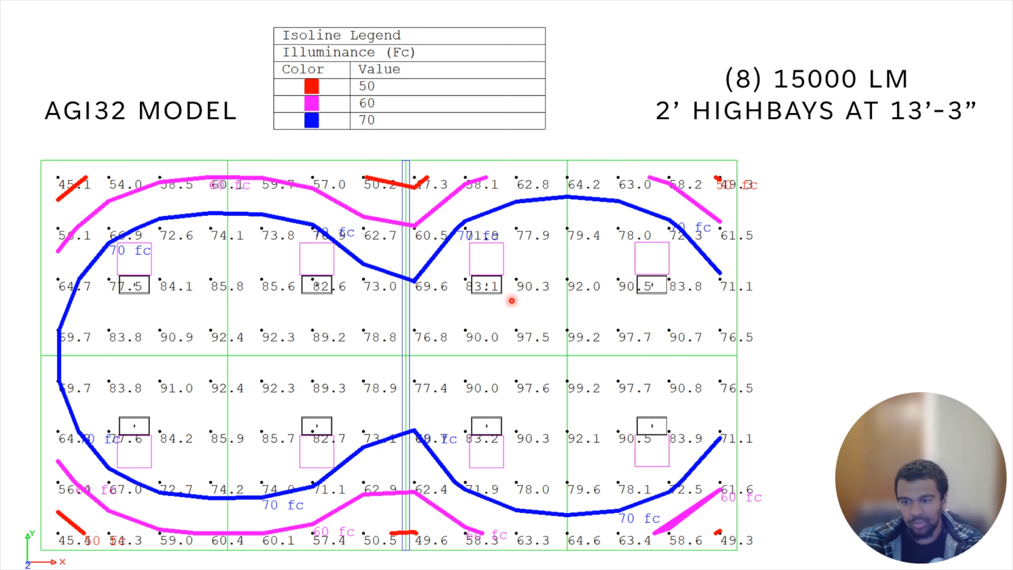
pyautogui.moveTo(786, 313)
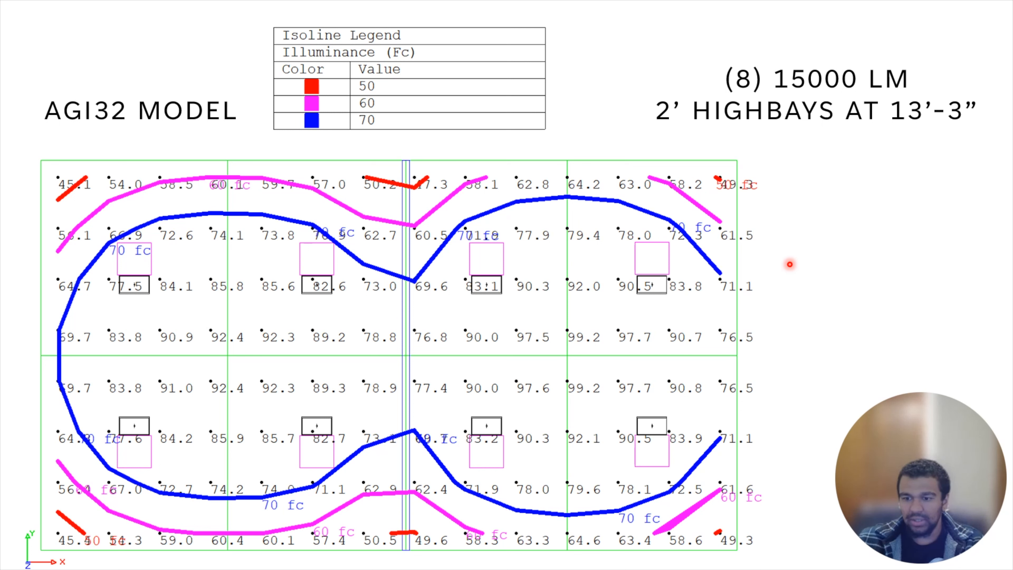
pyautogui.moveTo(799, 261)
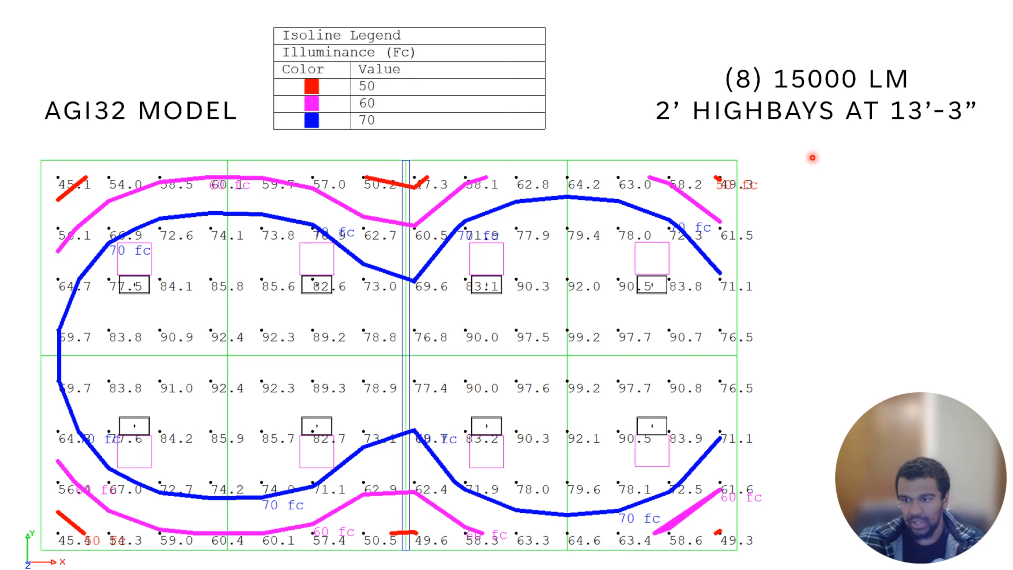
pyautogui.moveTo(794, 105)
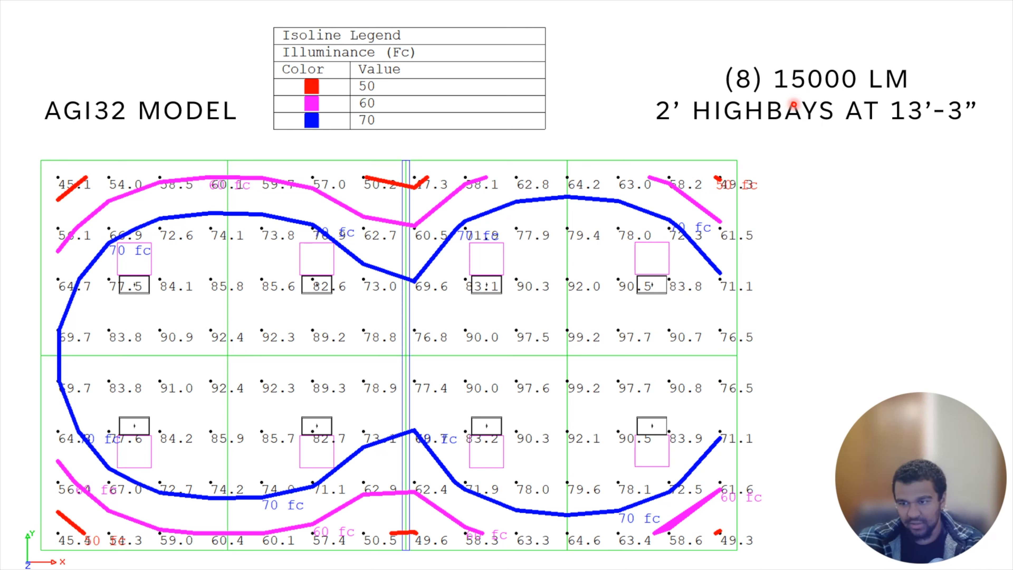
pyautogui.moveTo(820, 150)
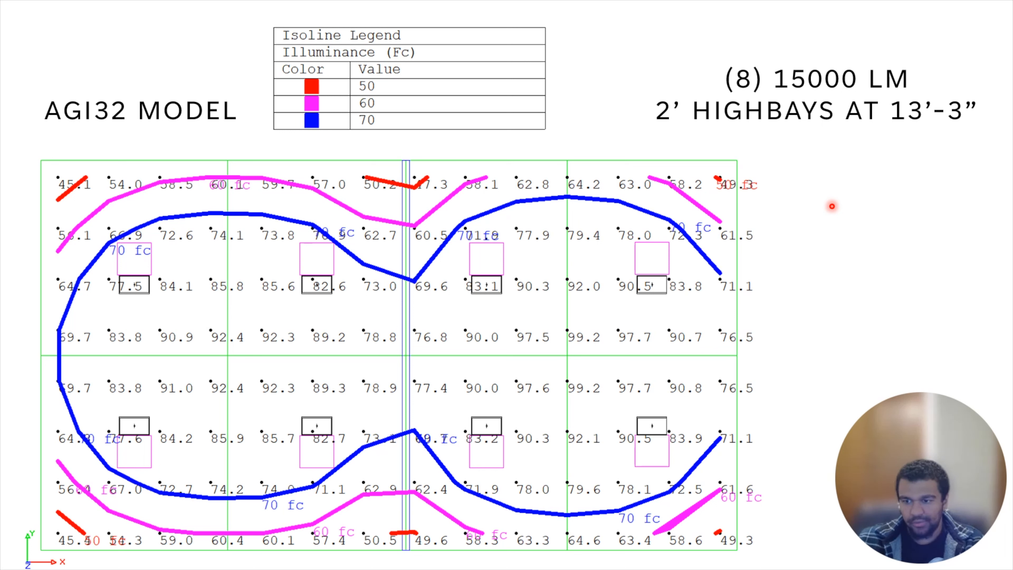
pyautogui.moveTo(833, 197)
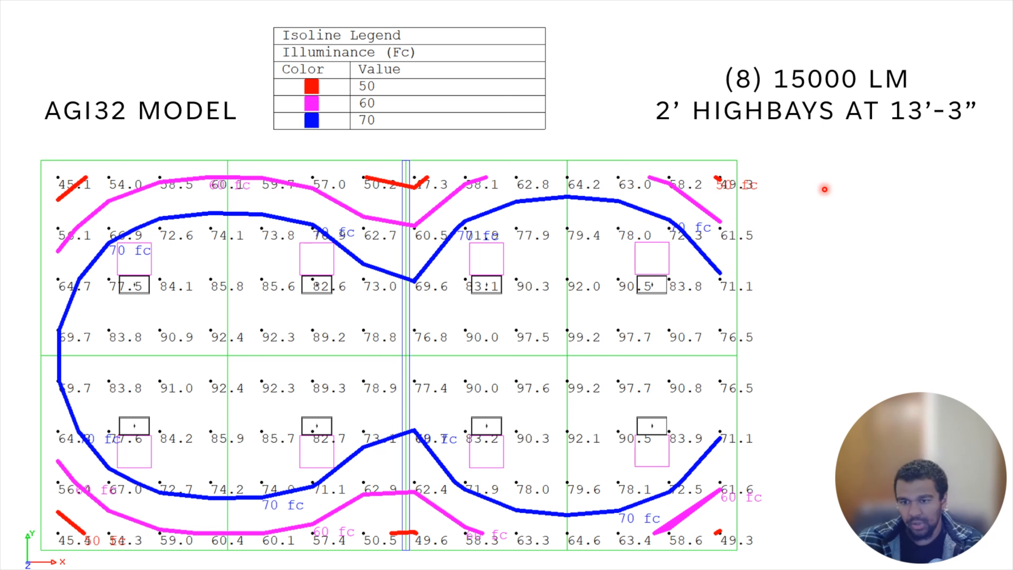
pyautogui.moveTo(833, 185)
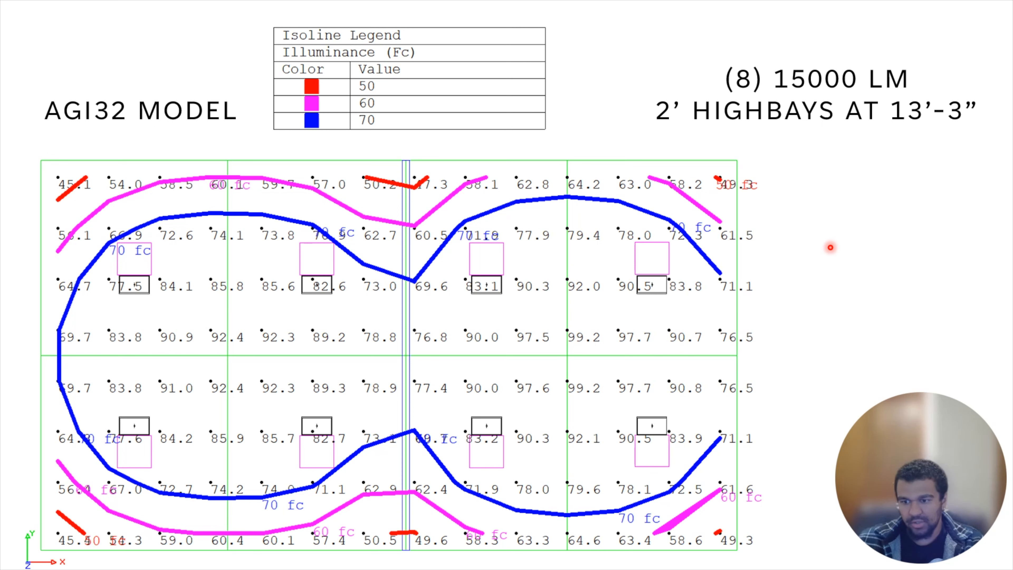
pyautogui.moveTo(839, 248)
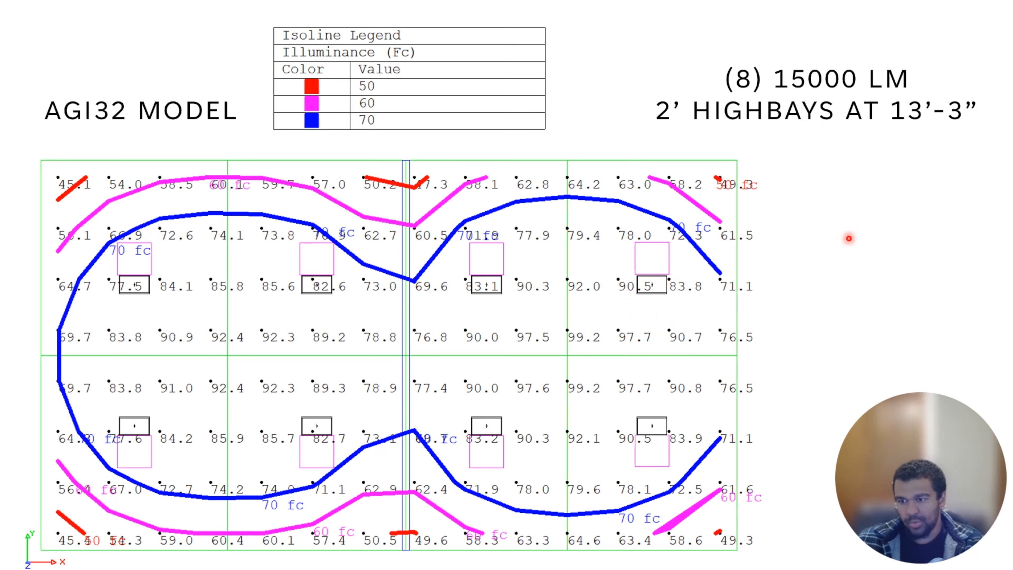
pyautogui.moveTo(851, 249)
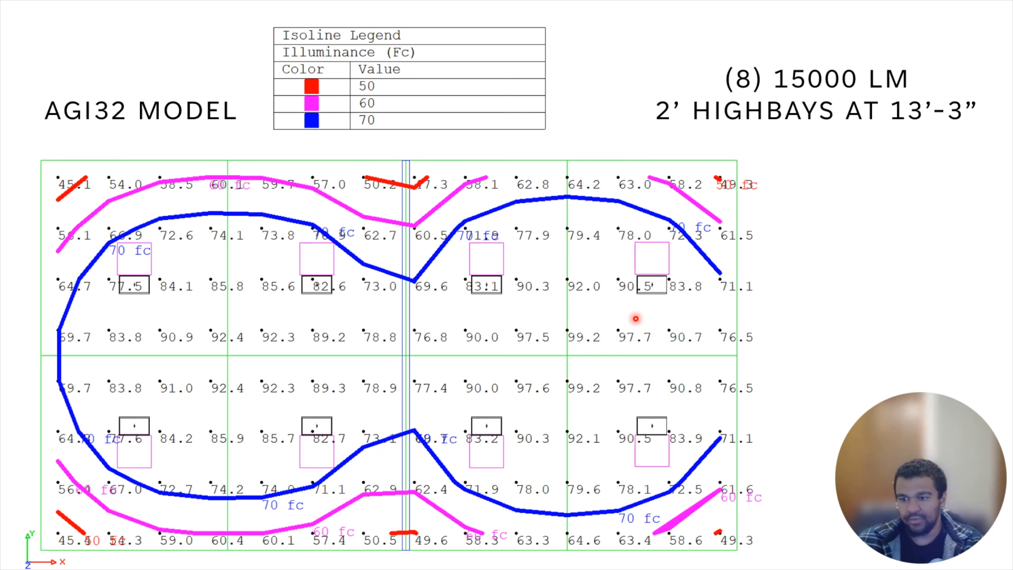
pyautogui.moveTo(834, 244)
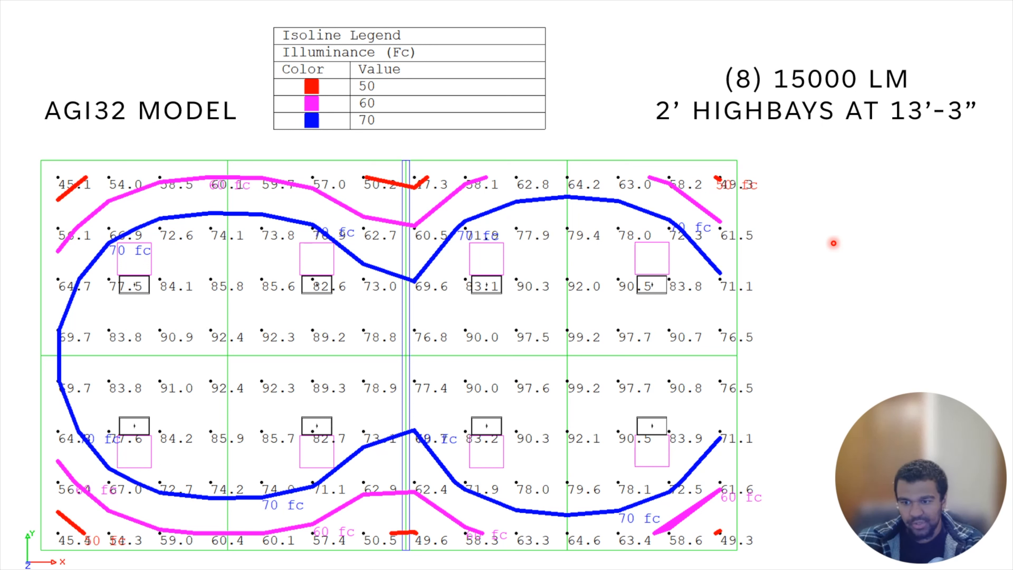
pyautogui.moveTo(841, 253)
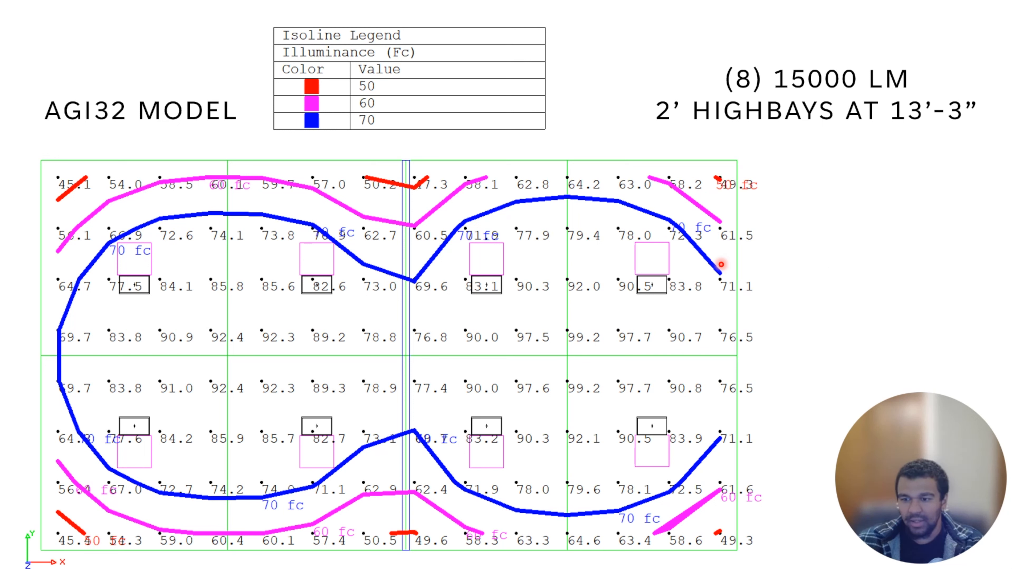
pyautogui.moveTo(809, 250)
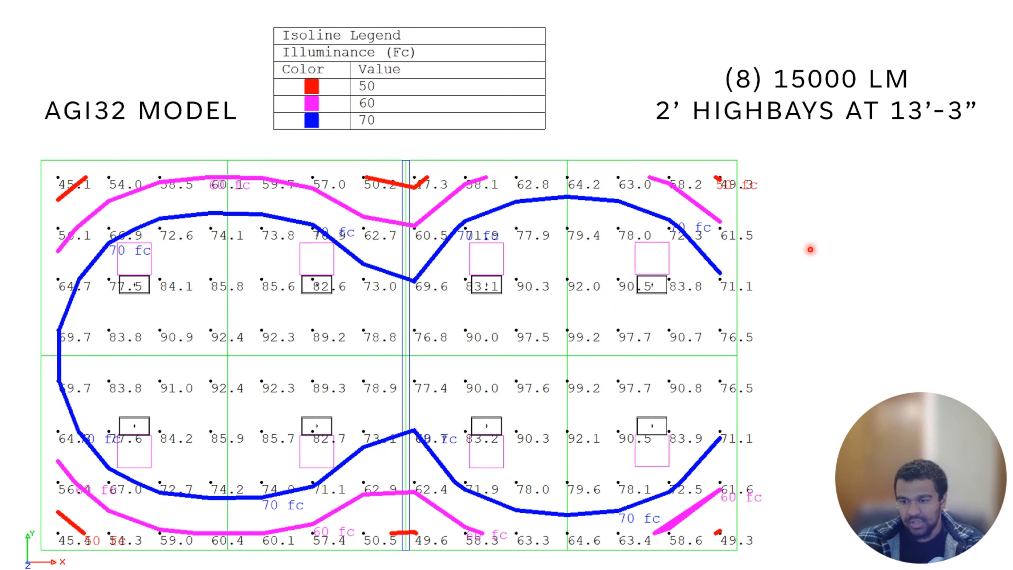
pyautogui.moveTo(832, 247)
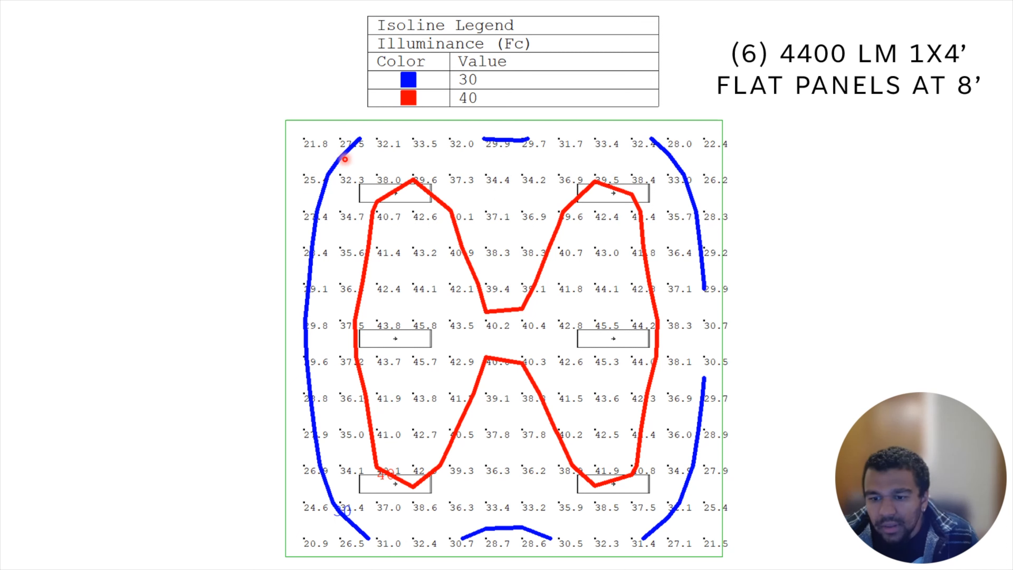
pyautogui.moveTo(731, 385)
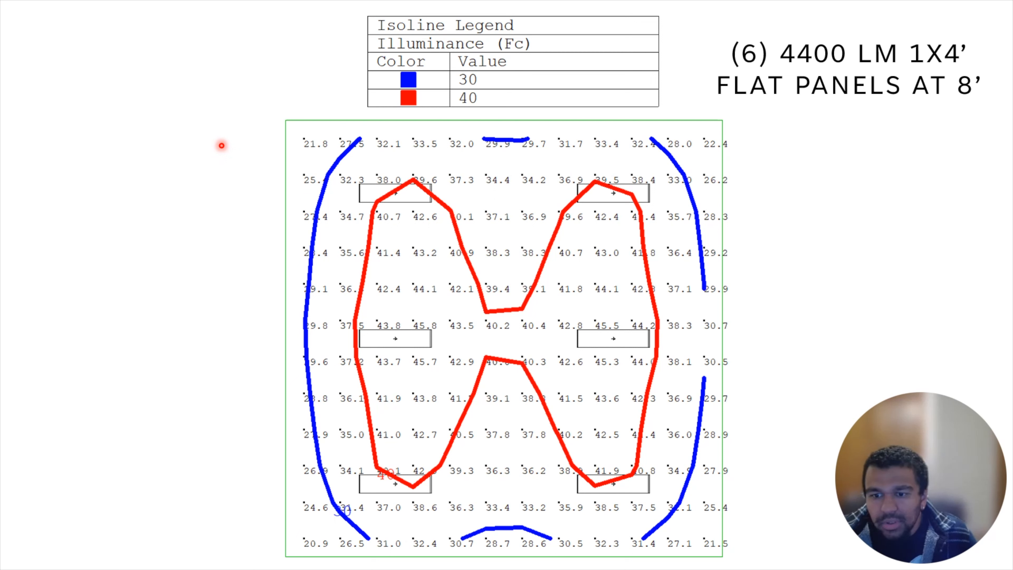
pyautogui.moveTo(212, 169)
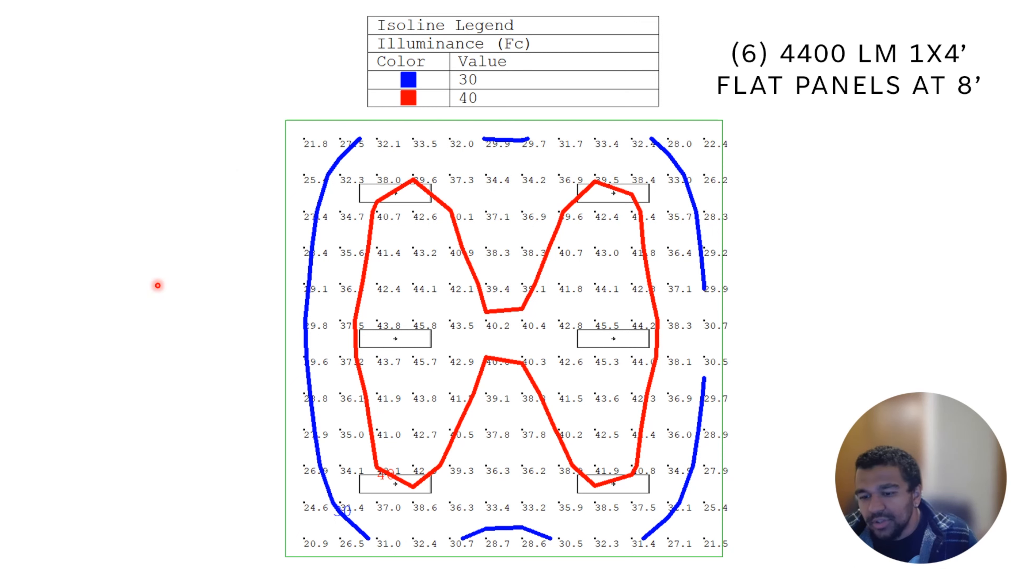
pyautogui.moveTo(518, 416)
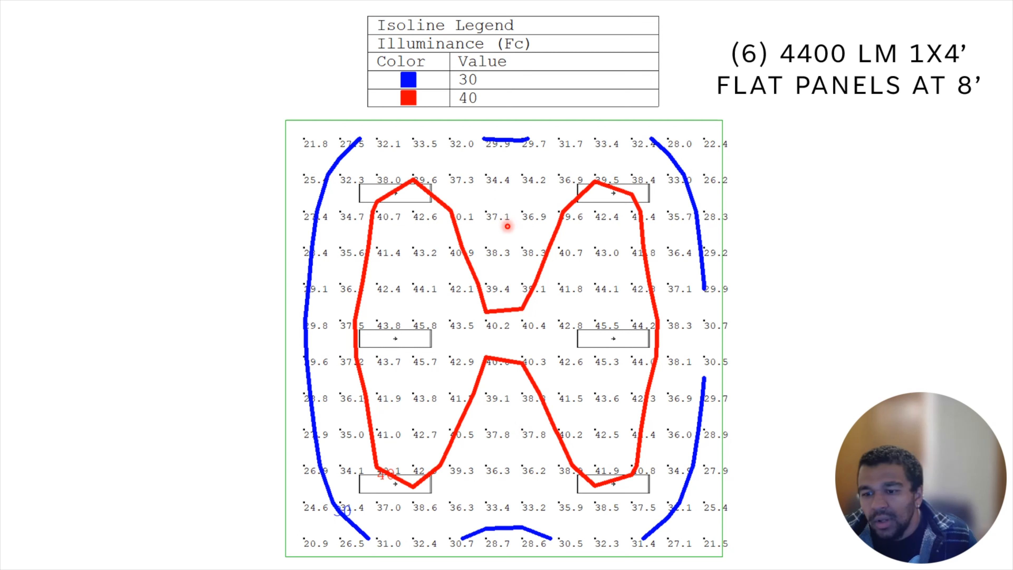
pyautogui.moveTo(224, 224)
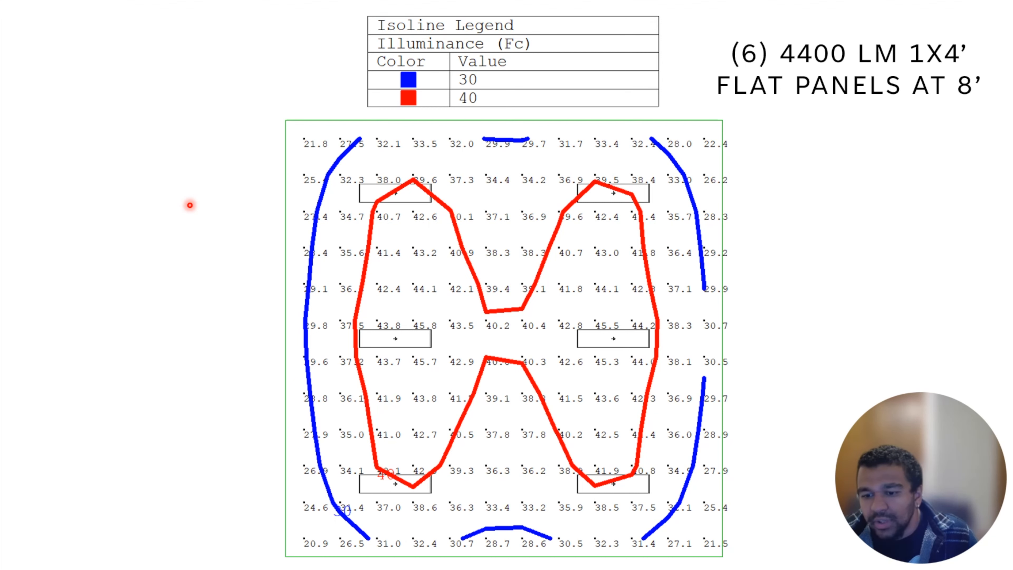
pyautogui.moveTo(196, 216)
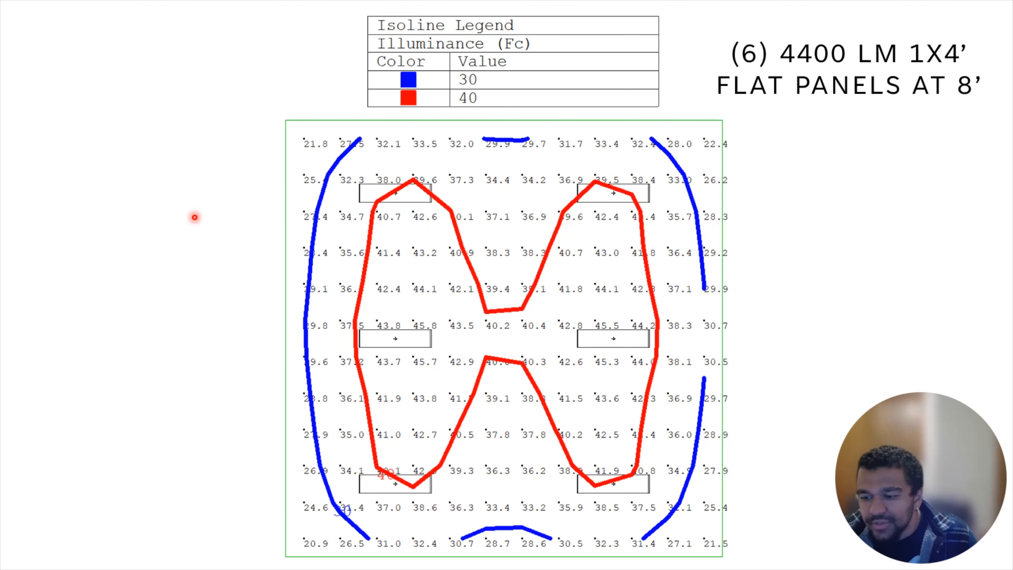
# Show the rendered room lit by the four 10000 lm 8-foot strip lights.
pyautogui.click(123, 72)
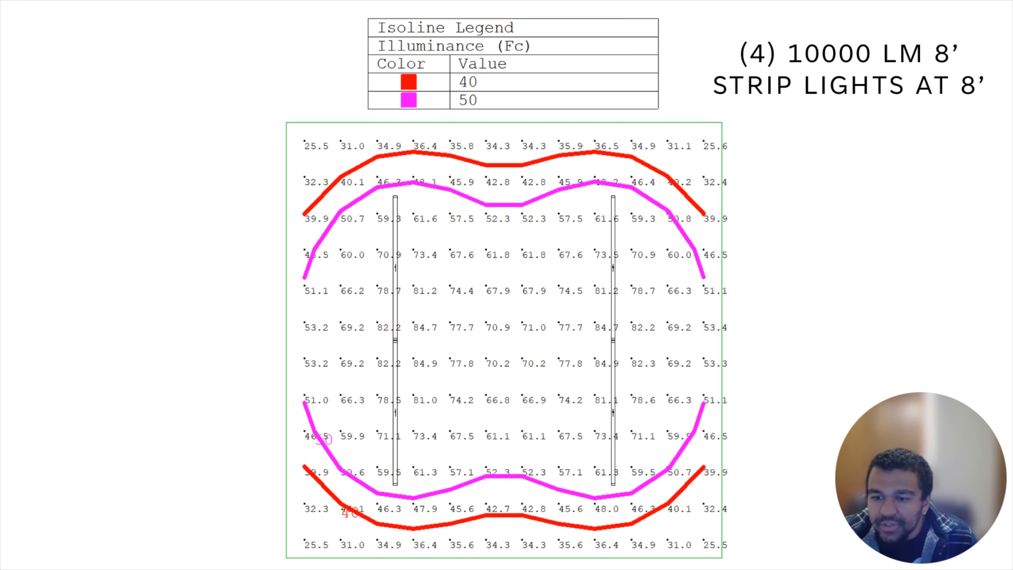
pyautogui.click(122, 83)
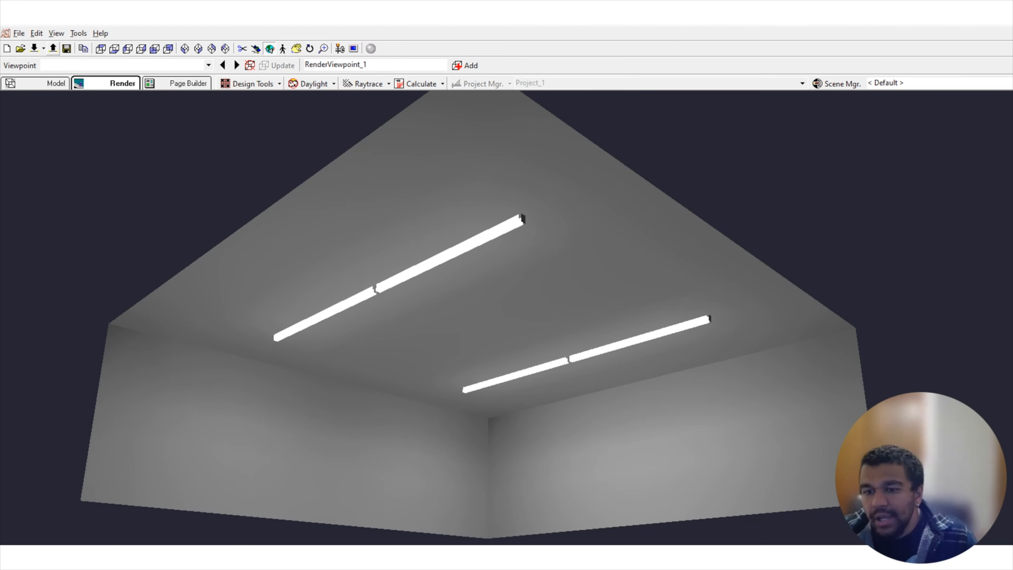